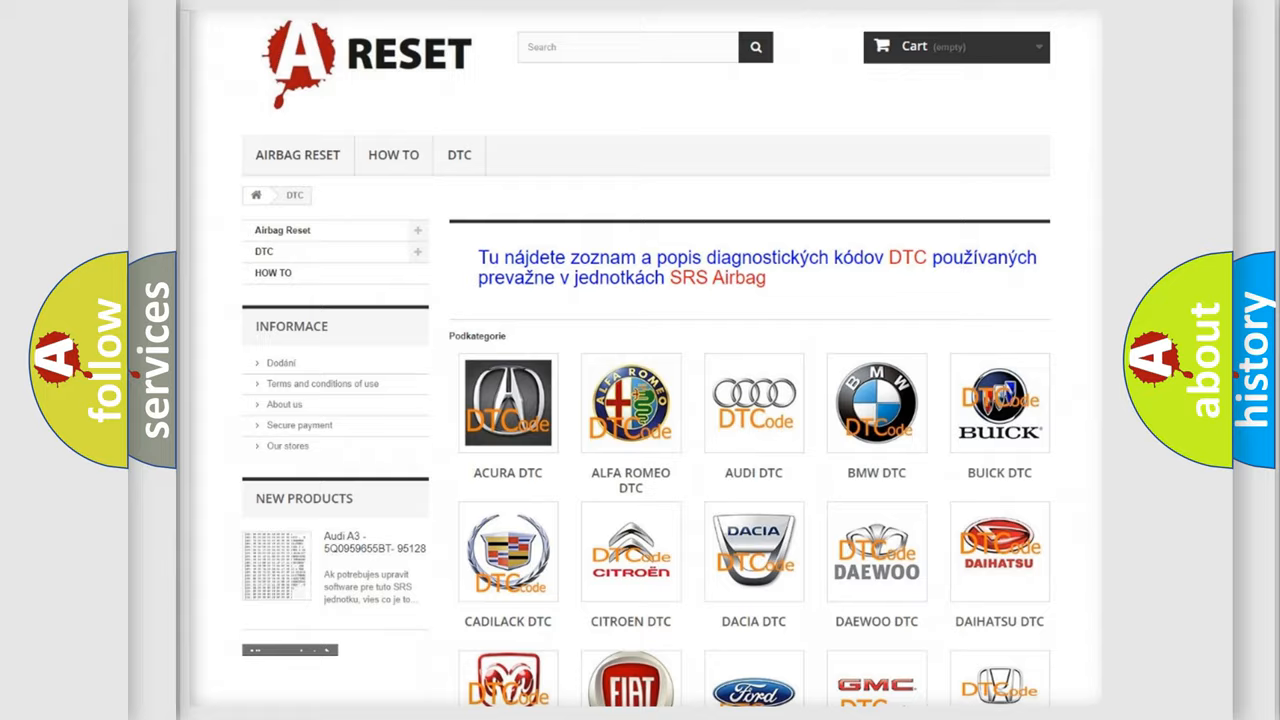
- Open the Fiat DTC category from the brand grid and review its diagnostic code list
scroll("down", 3)
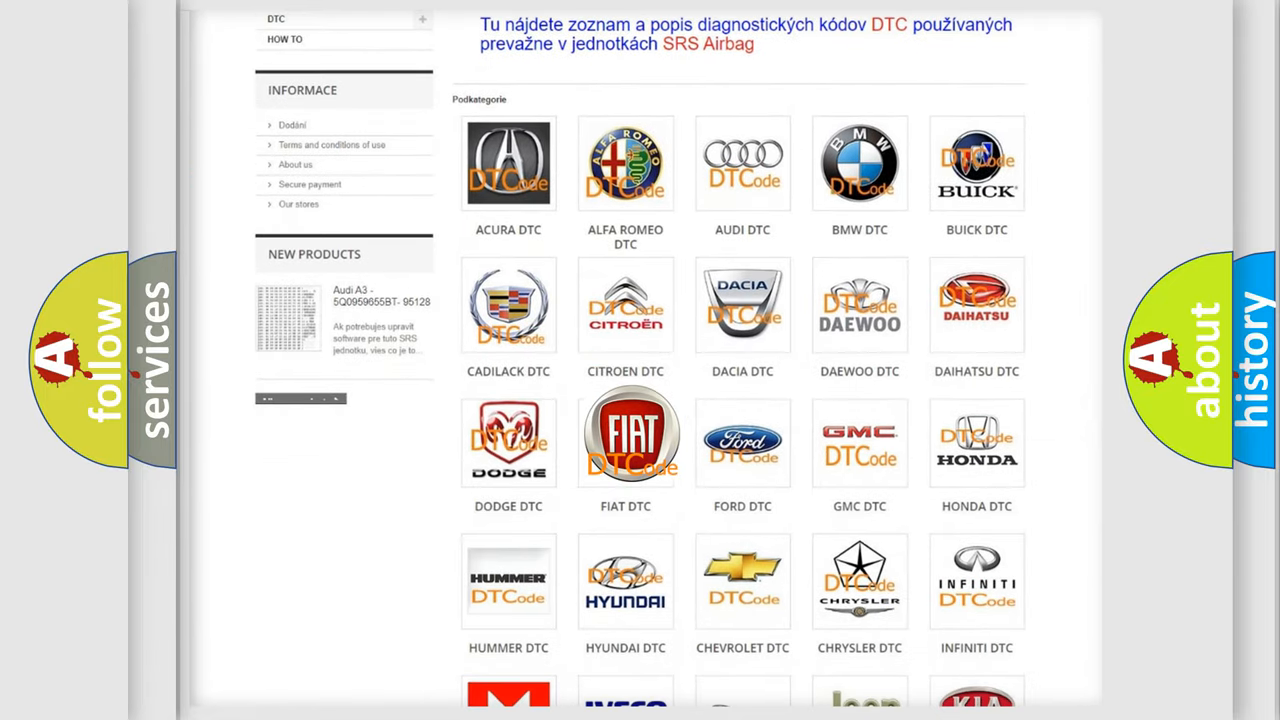
left_click(624, 436)
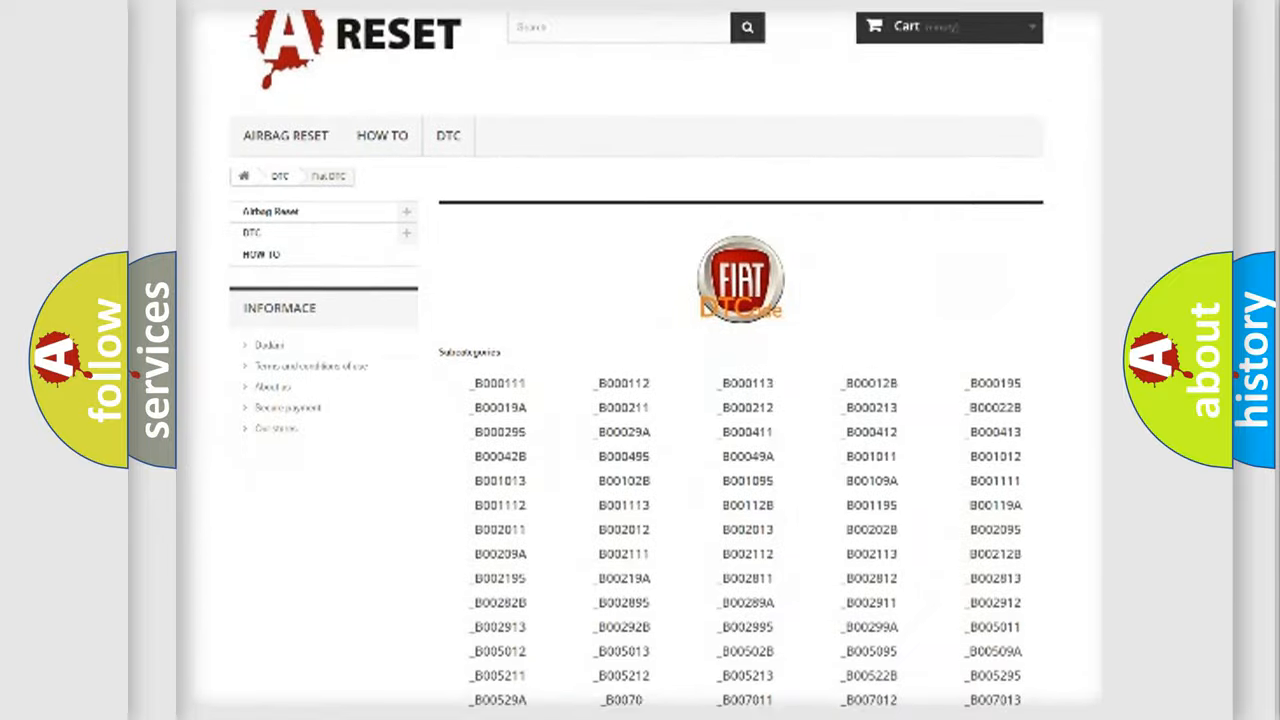
scroll("down", 3)
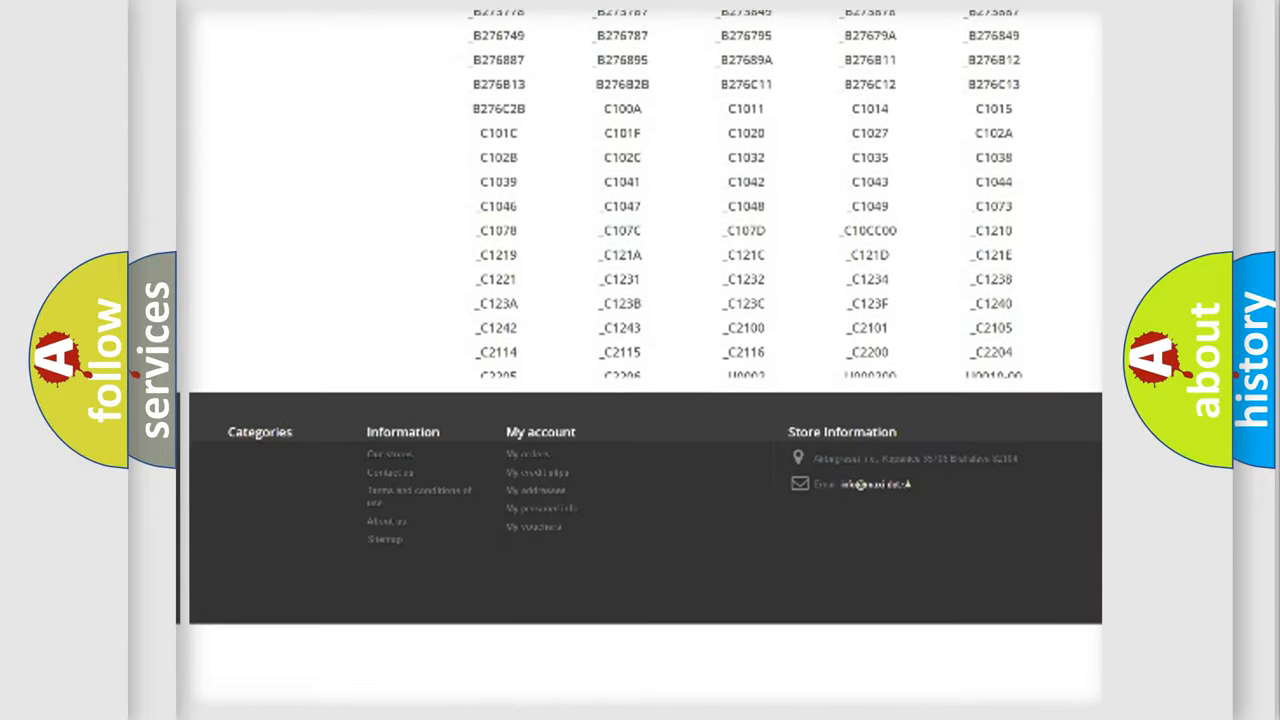